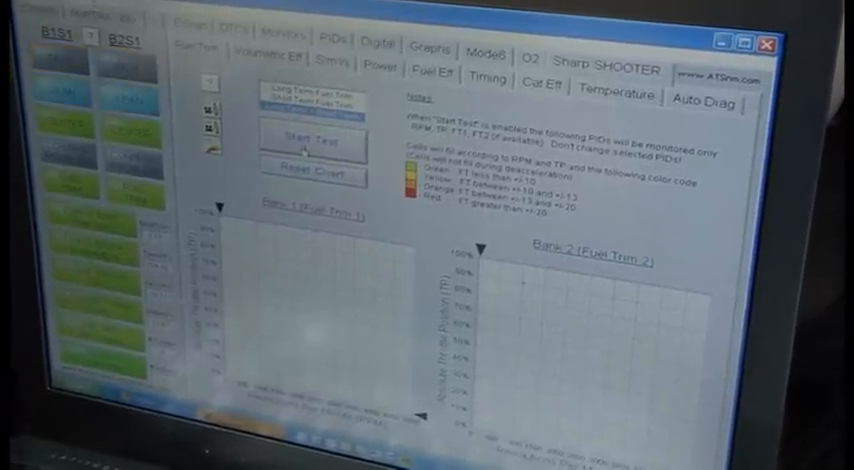
Step: Start the Sharp Shooter Fuel Trim test showing empty Bank 1 and Bank 2 charts
click(307, 143)
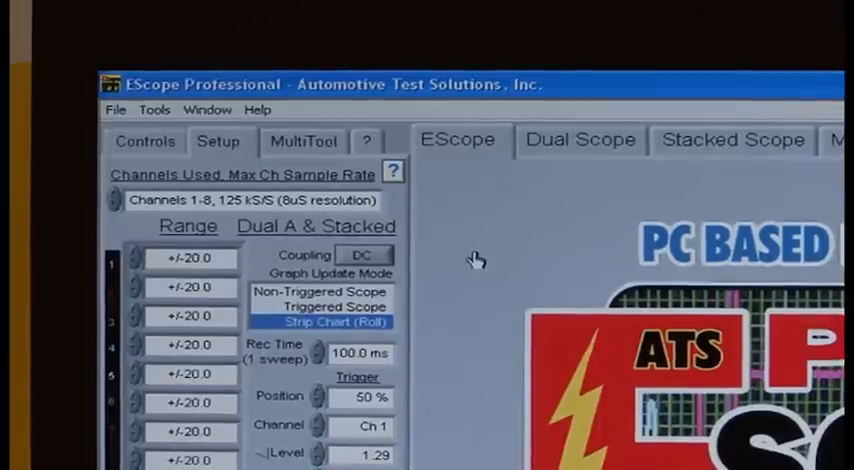
Step: Show the Setup tab with all eight channels at ±20.0 in Strip Chart (Roll) mode
click(575, 143)
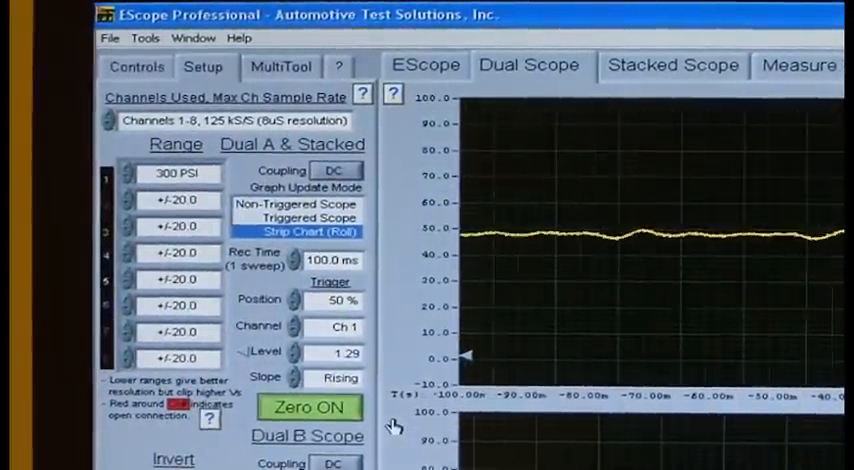
Step: Scroll the setup while setting Channel 1 to 300 PSI with Zero ON
scroll(down, 3)
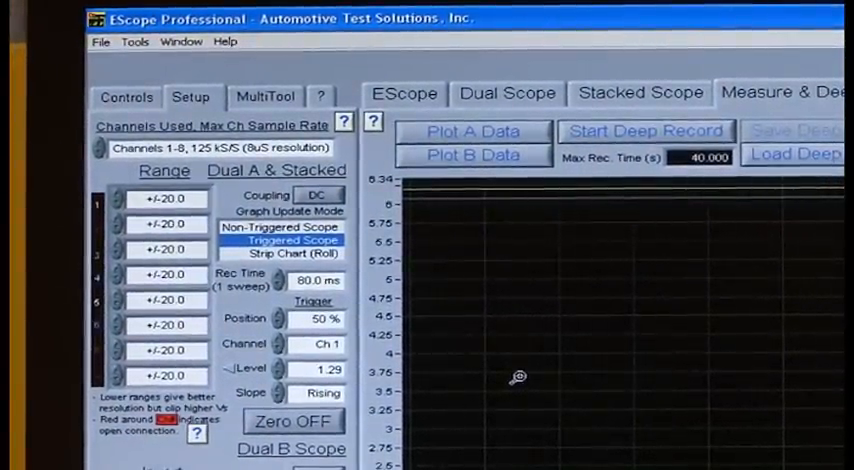
mouse_move(451, 277)
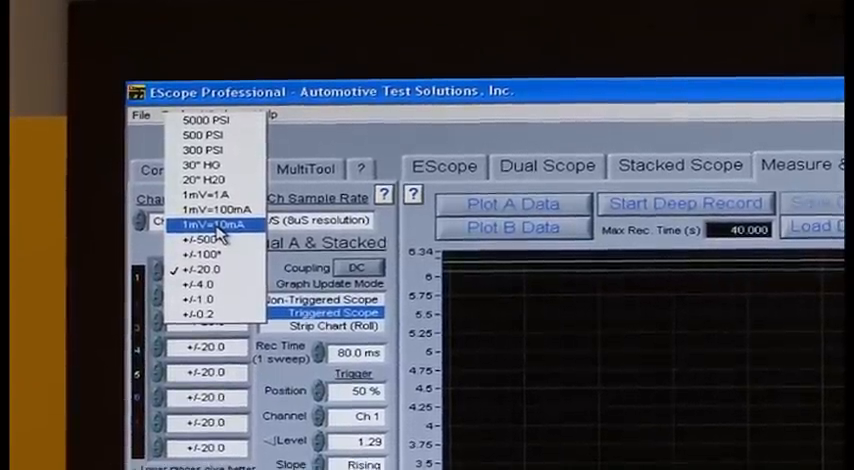
Step: Choose 1mV=10mA as channel 1's range to read fuel pump current
click(200, 224)
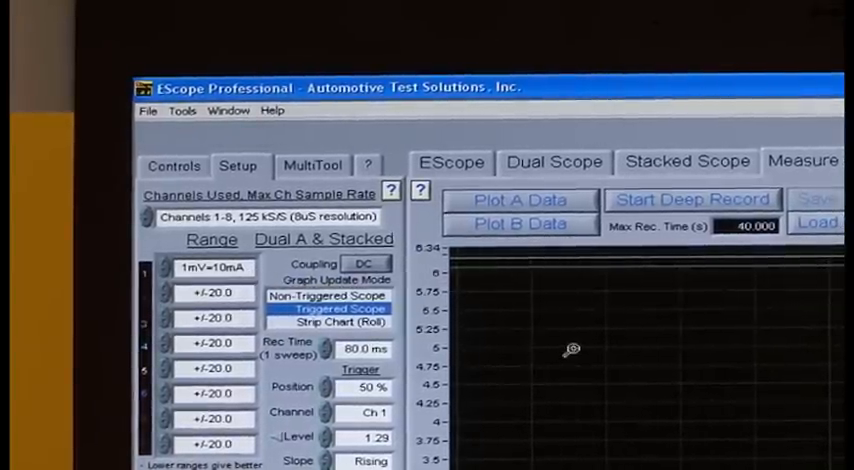
Step: Run and stop a deep record of pump current and voltage on channels 1 and 2
click(692, 199)
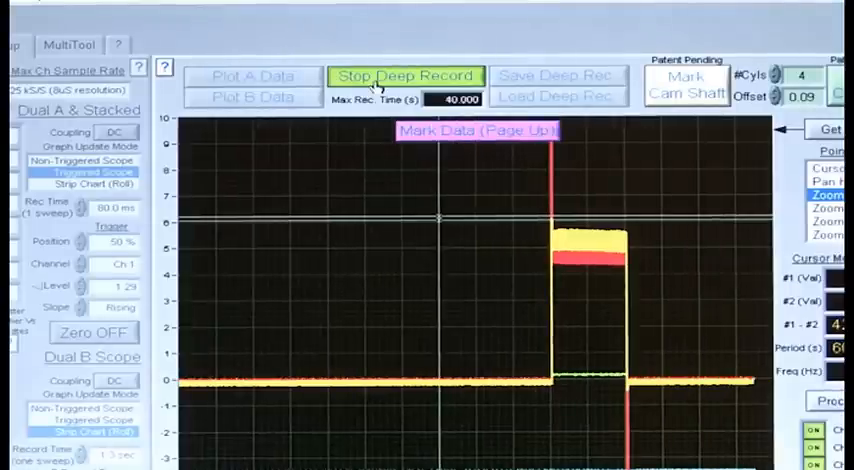
click(405, 75)
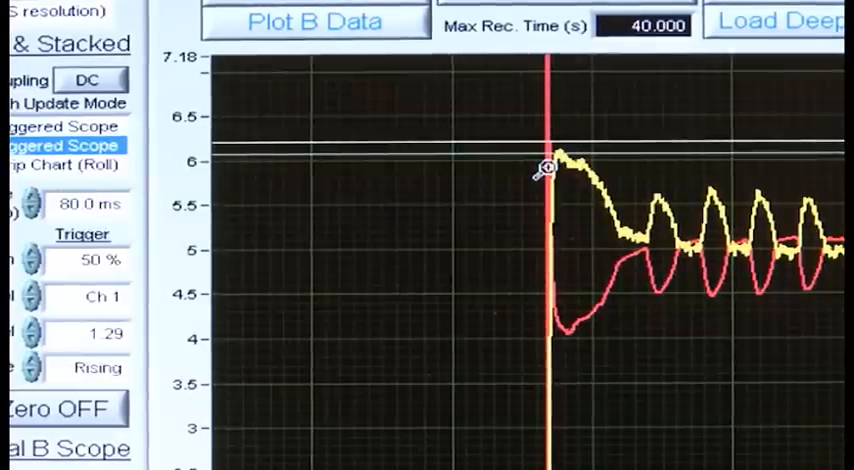
mouse_move(338, 173)
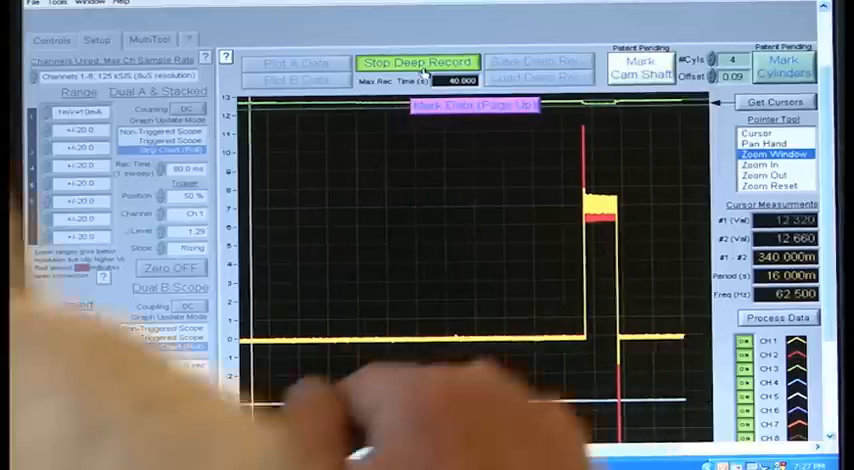
Step: Stop the new pump recording and zoom into a section of the waveform for measuring
click(417, 62)
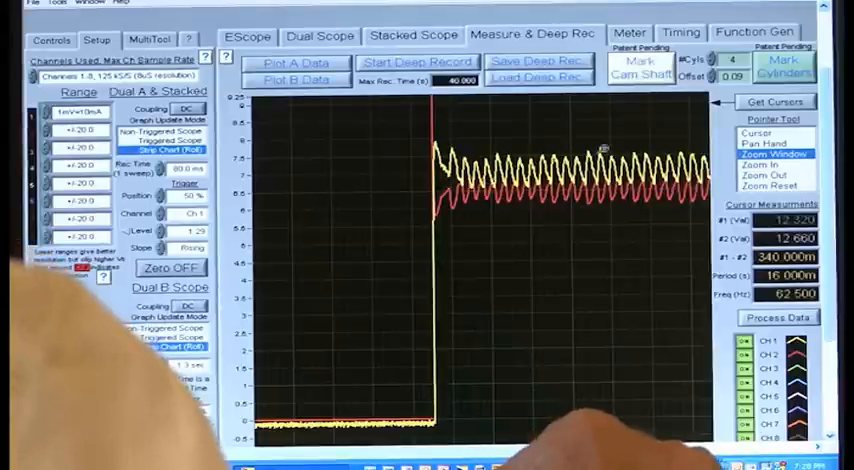
drag(605, 148, 485, 225)
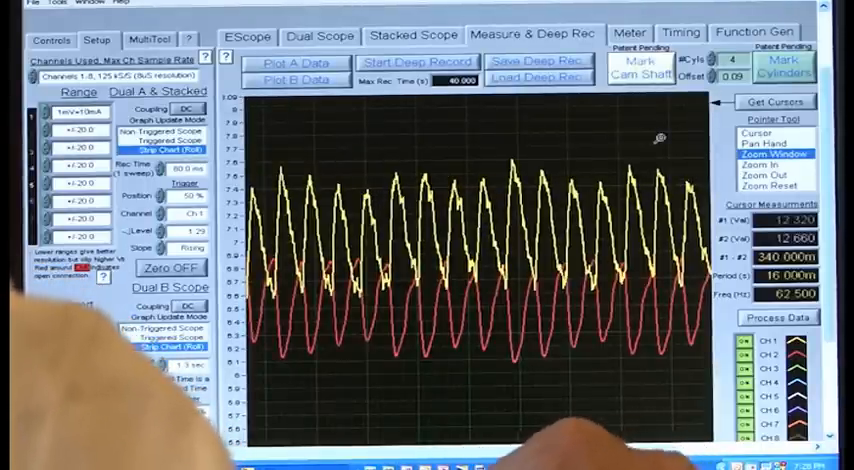
click(771, 131)
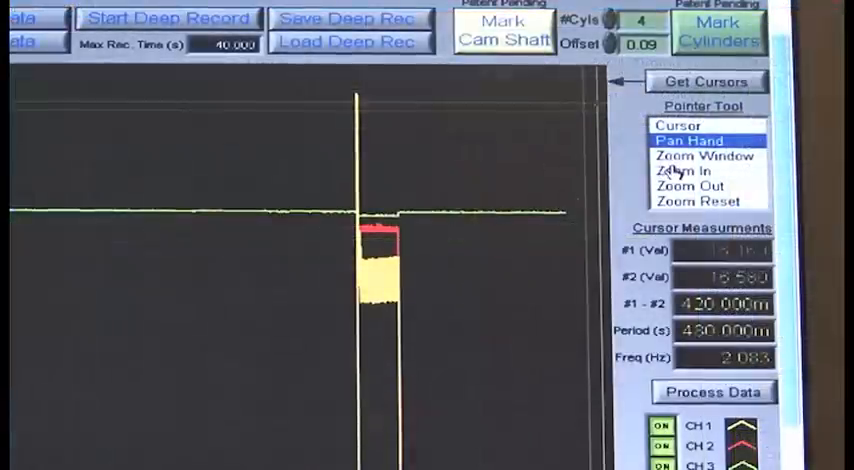
Step: Bring the isolated pulse into view, with Cursor Measurements showing a 480 ms period
click(707, 156)
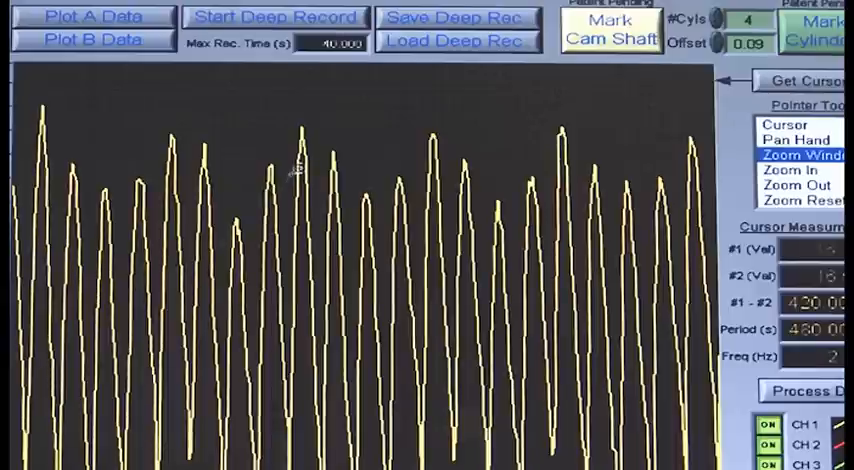
Step: Select Cursor in the Pointer Tool list to measure the enlarged yellow peaks
click(789, 124)
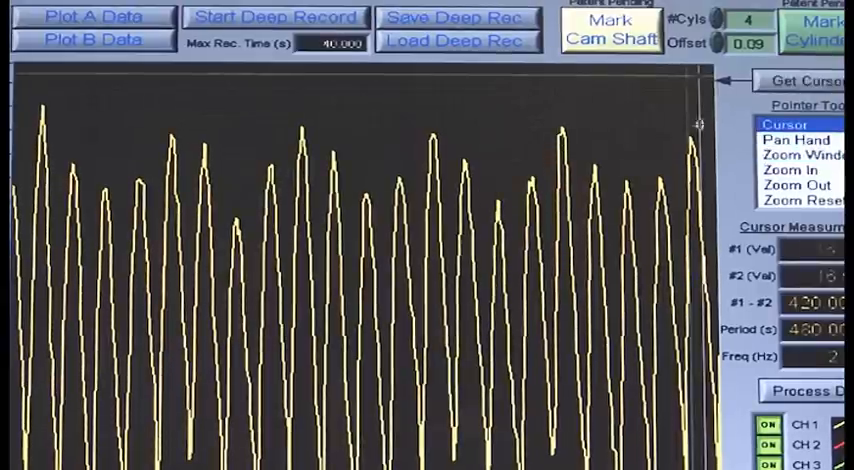